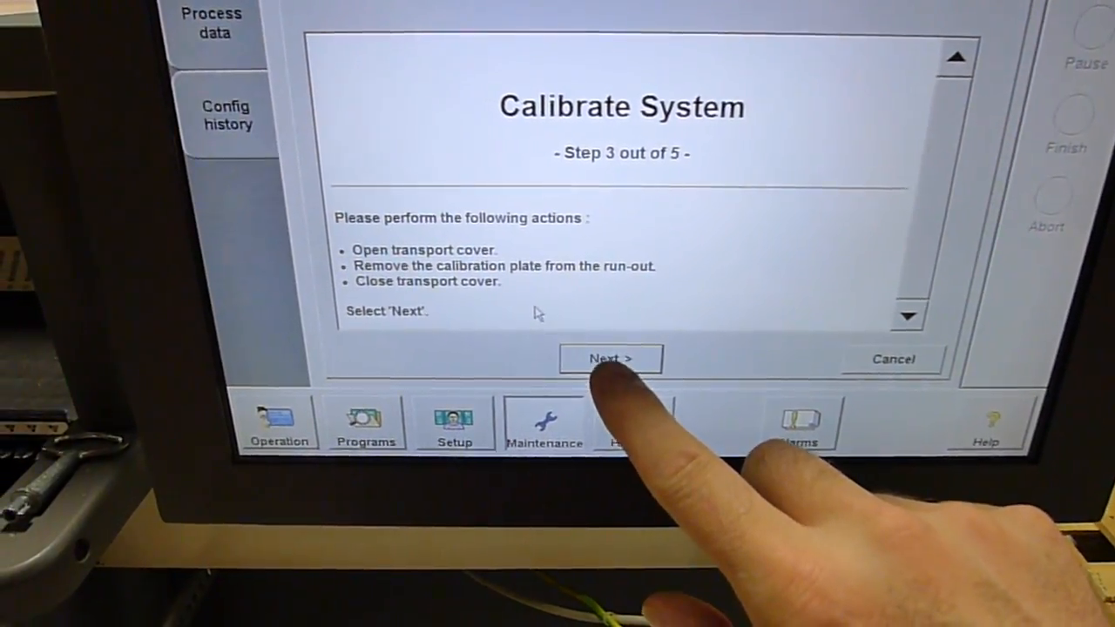
Advance past step 3 after removing the calibration plate, then finish to activate the new calibration values
click(610, 359)
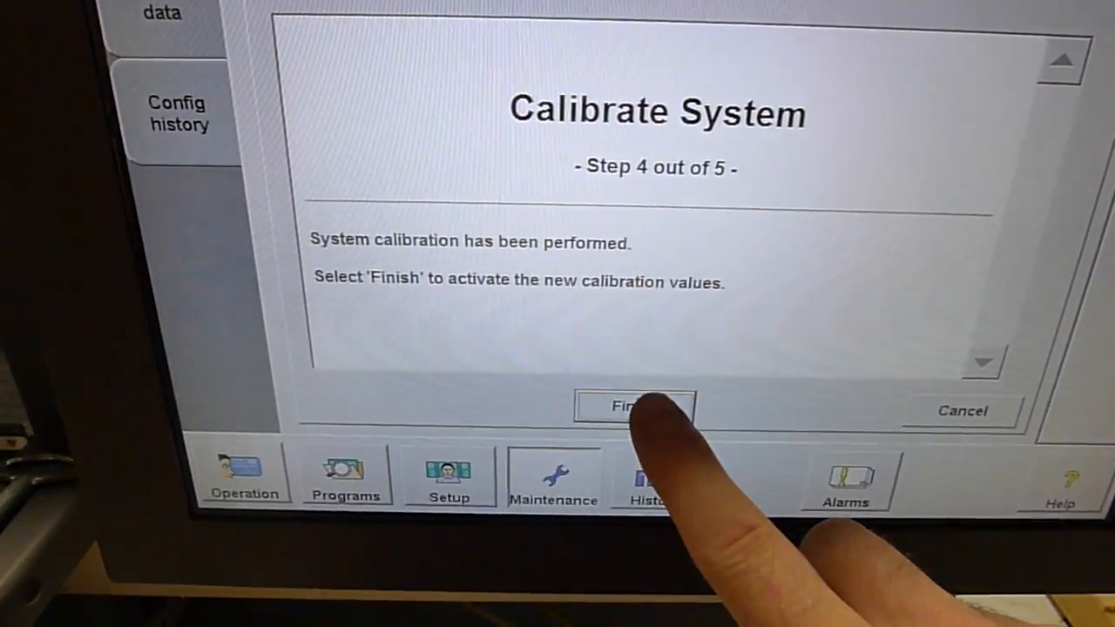
click(634, 409)
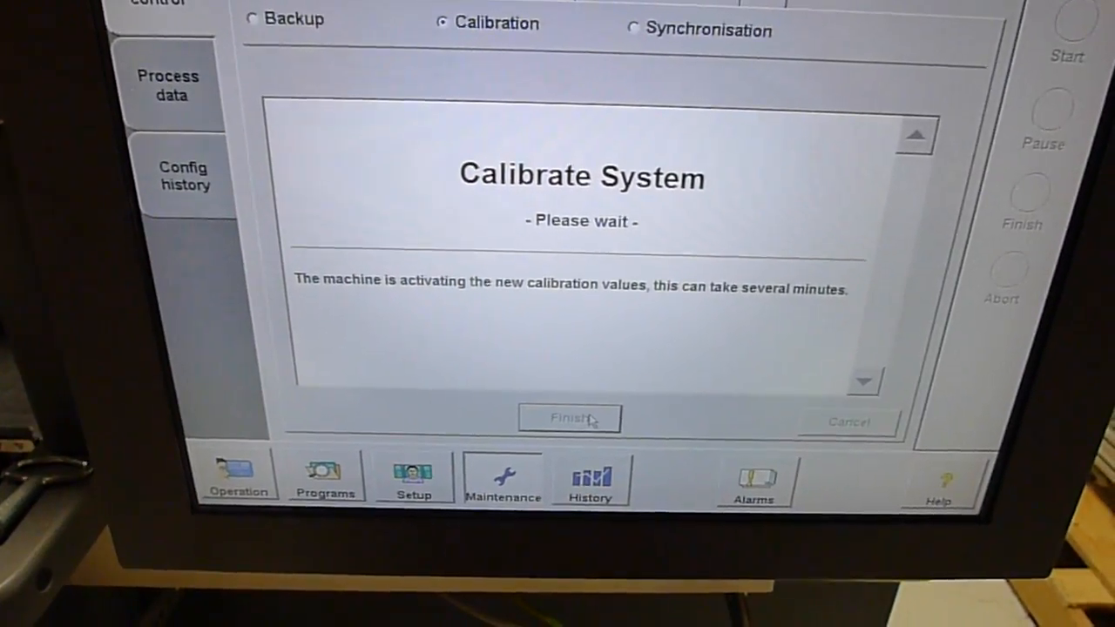